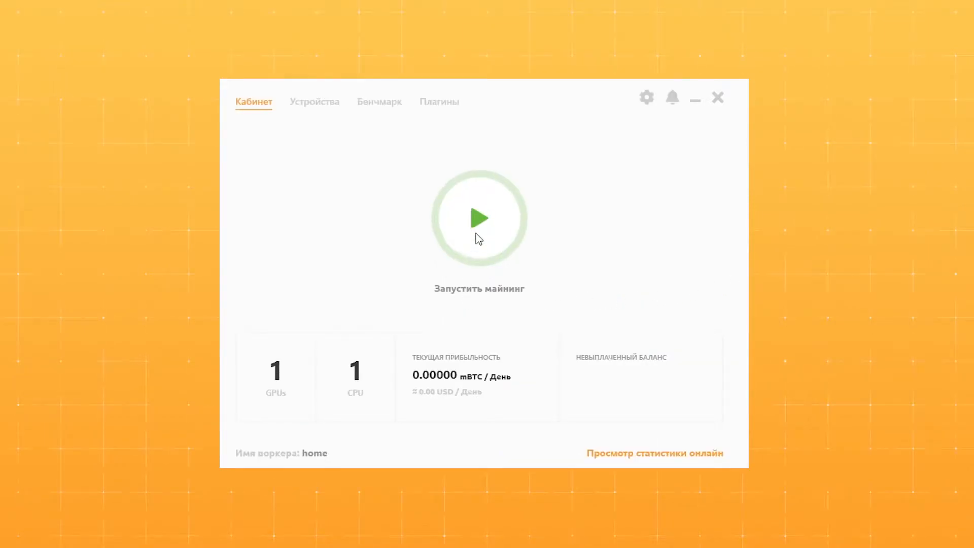
Start mining on the home worker with its processor and GTX 1060.
click(478, 217)
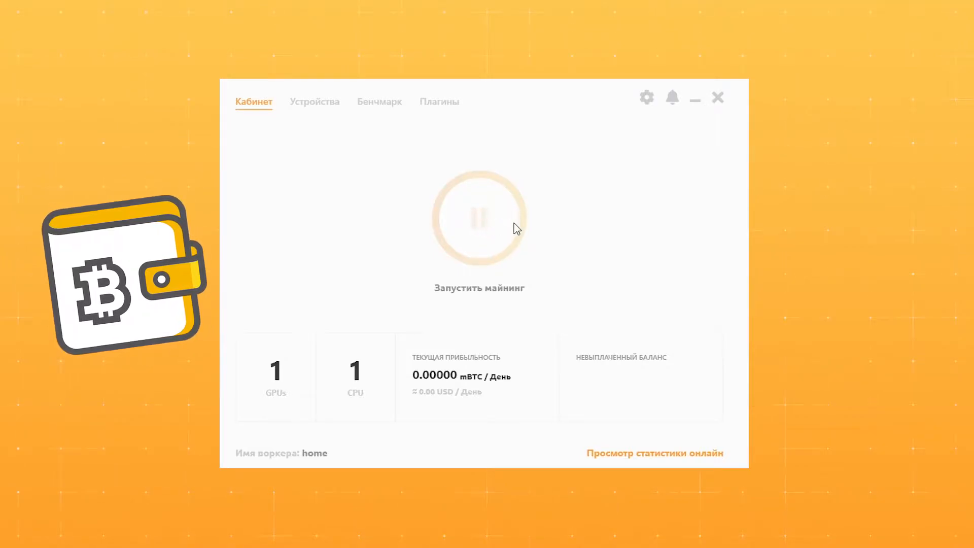
click(478, 217)
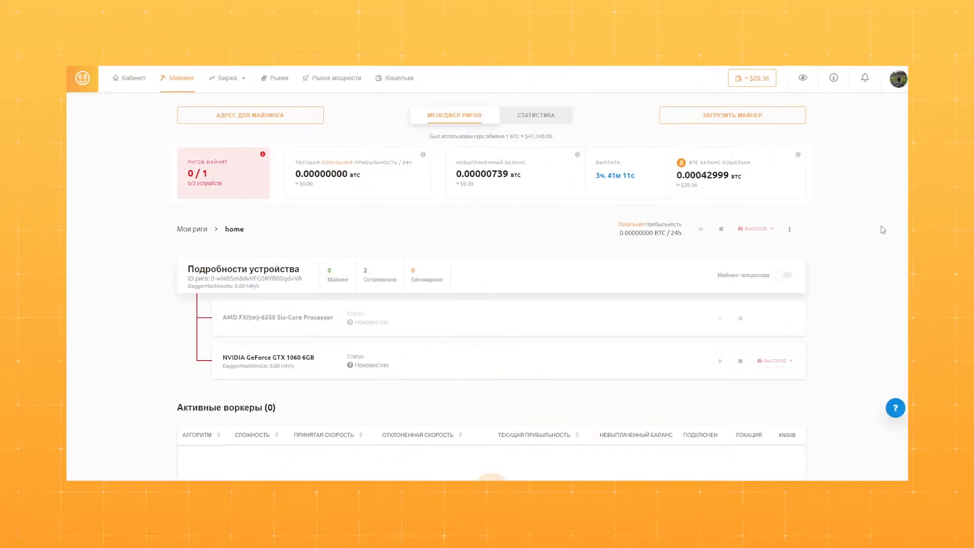
mouse_move(750, 78)
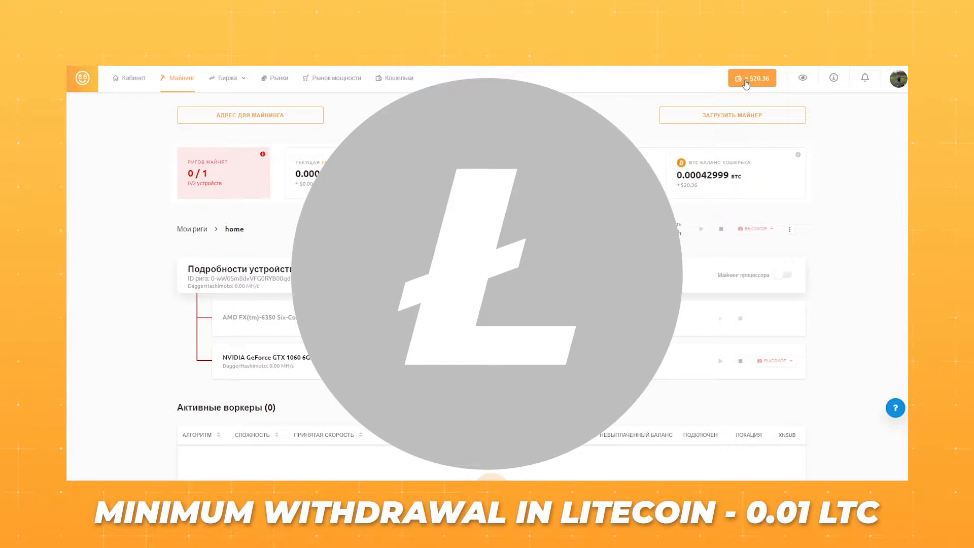
Show the wallet balances (BTC, EUR, LTC, USDT, $20.36 total) from the top bar.
click(388, 79)
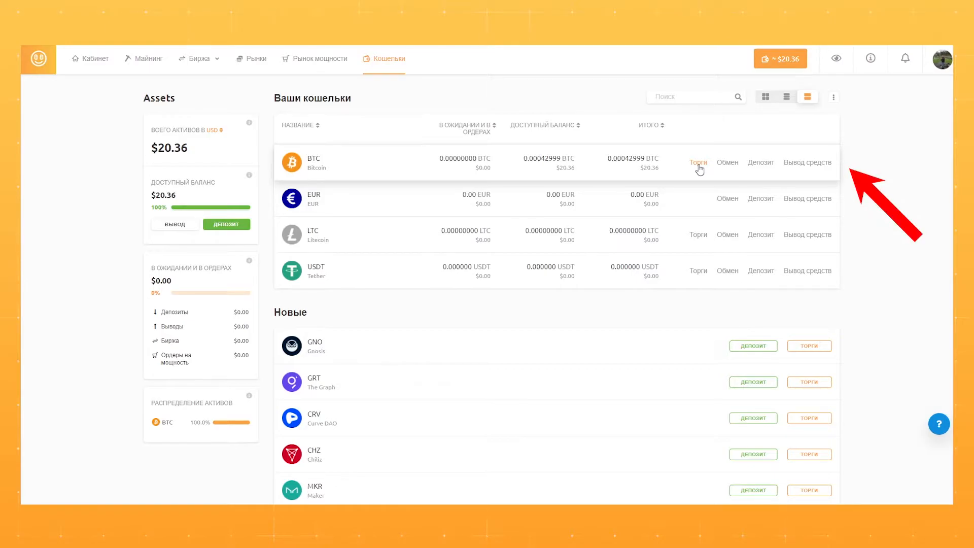
Enter trading (Торги) for the BTC wallet, landing on the BTC/USDT market.
click(698, 162)
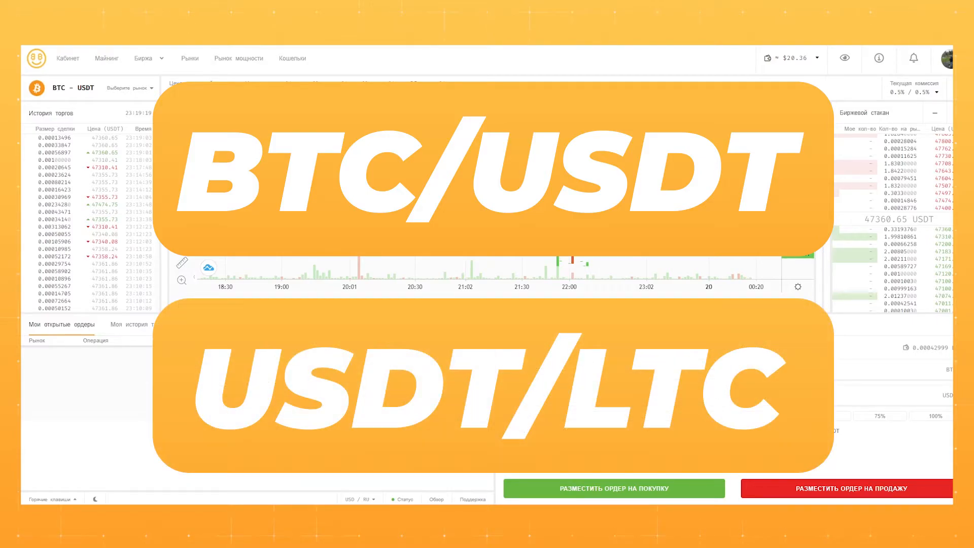
Place a 100% market sell order of the BTC balance for USDT.
click(129, 89)
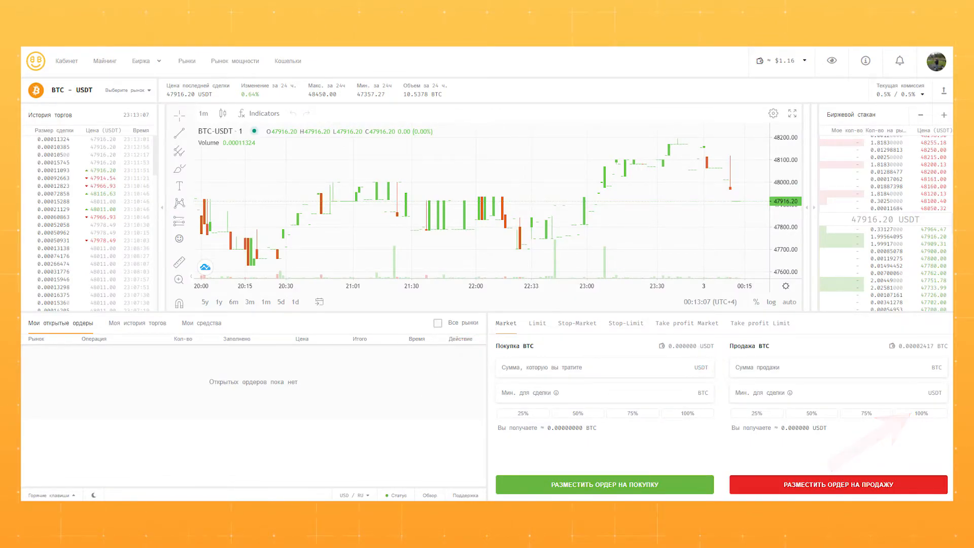
click(836, 483)
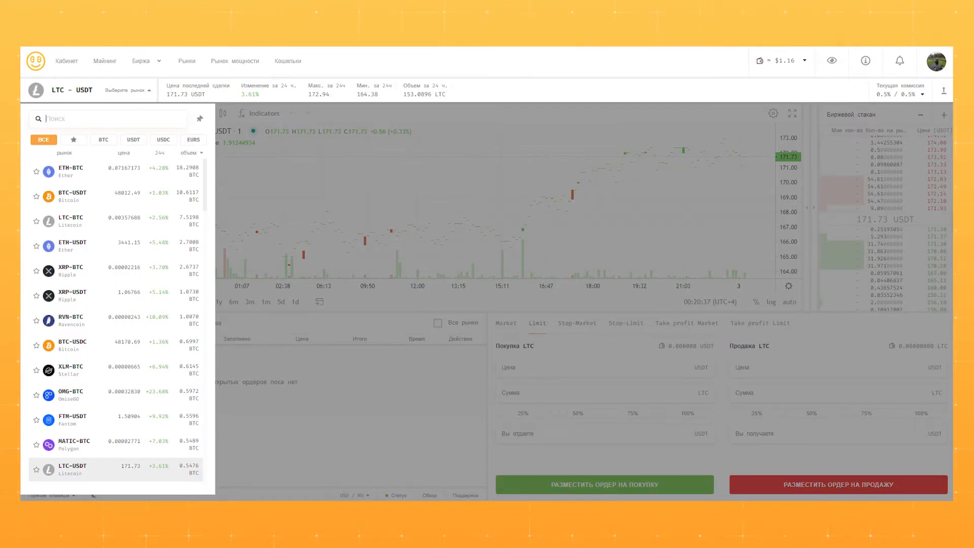
Market-buy Litecoin on LTC-USDT, turning about 20.26 USDT into roughly 0.114 LTC.
click(505, 323)
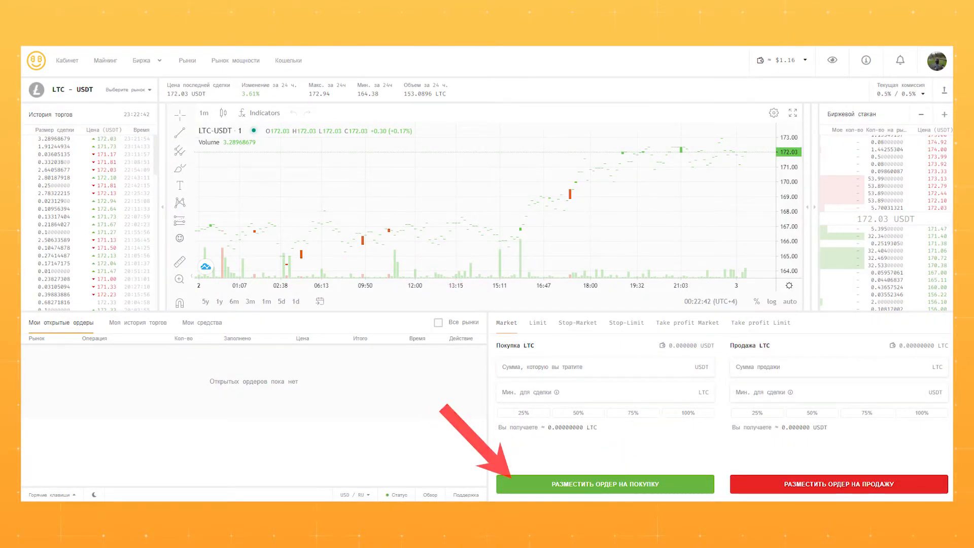
click(604, 484)
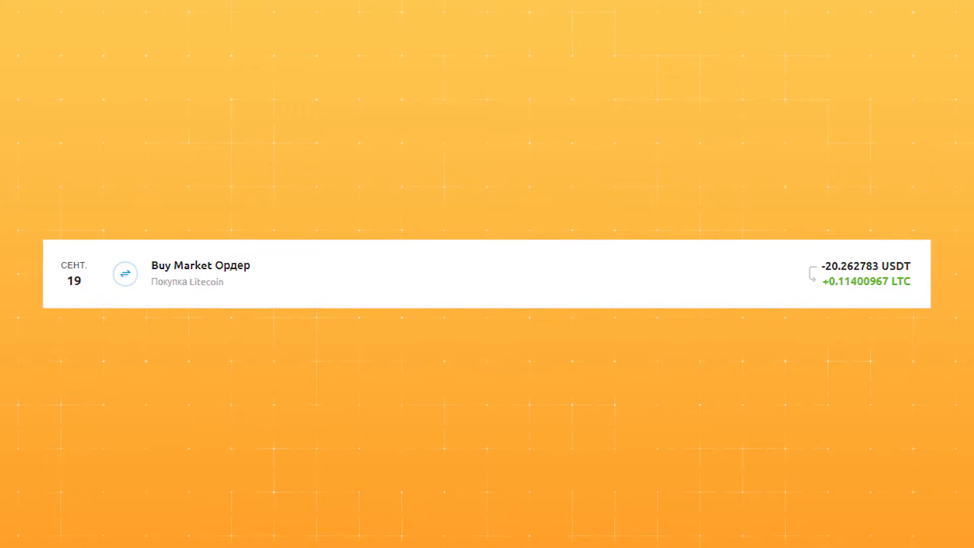
Return to the Кошельки overview showing the $1.16 total, then the mobile wallet.
click(384, 62)
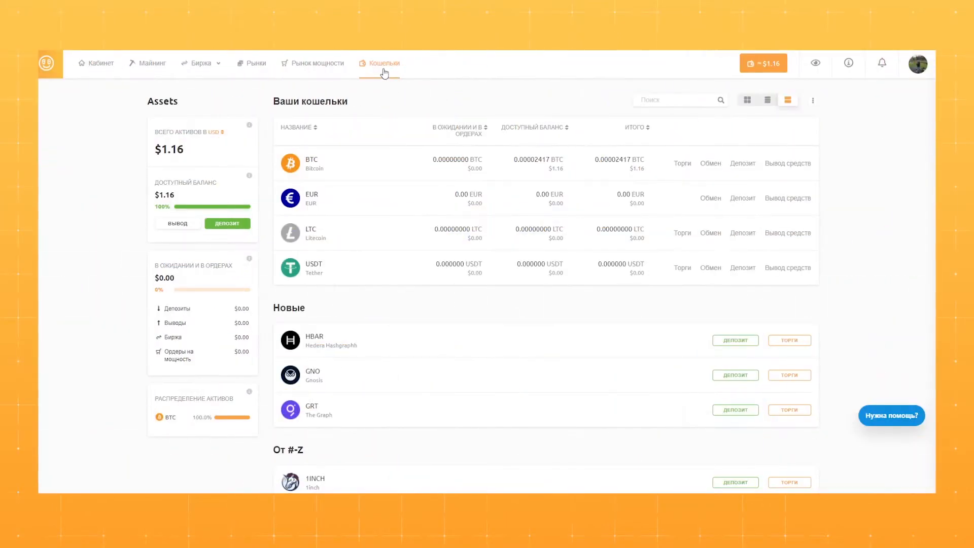
click(176, 223)
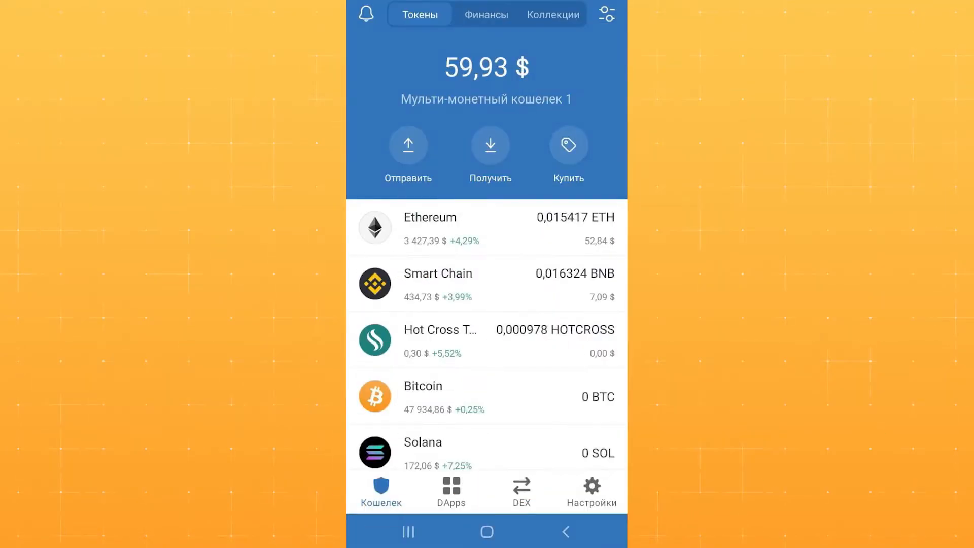
Find Litecoin via 'ltc' search and copy its receiving address.
text(ltc)
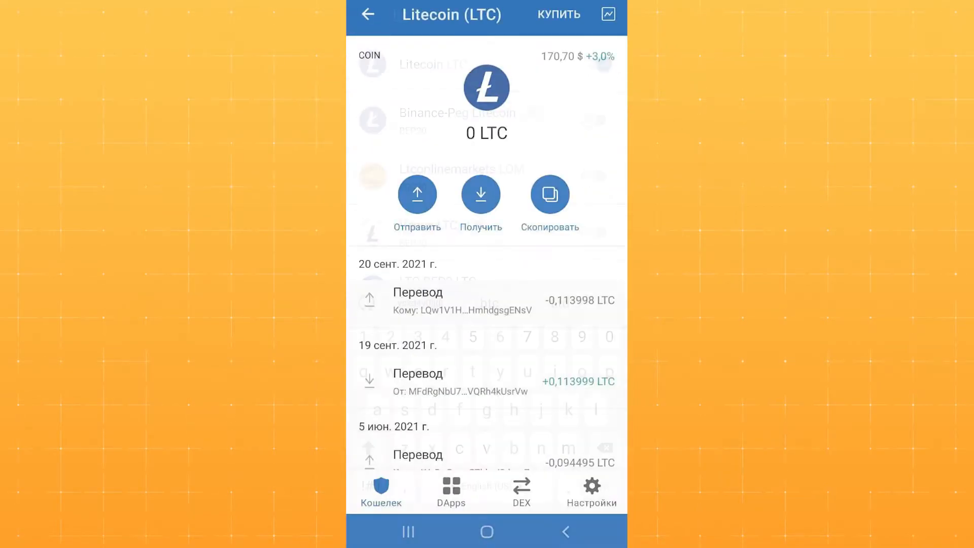
click(549, 193)
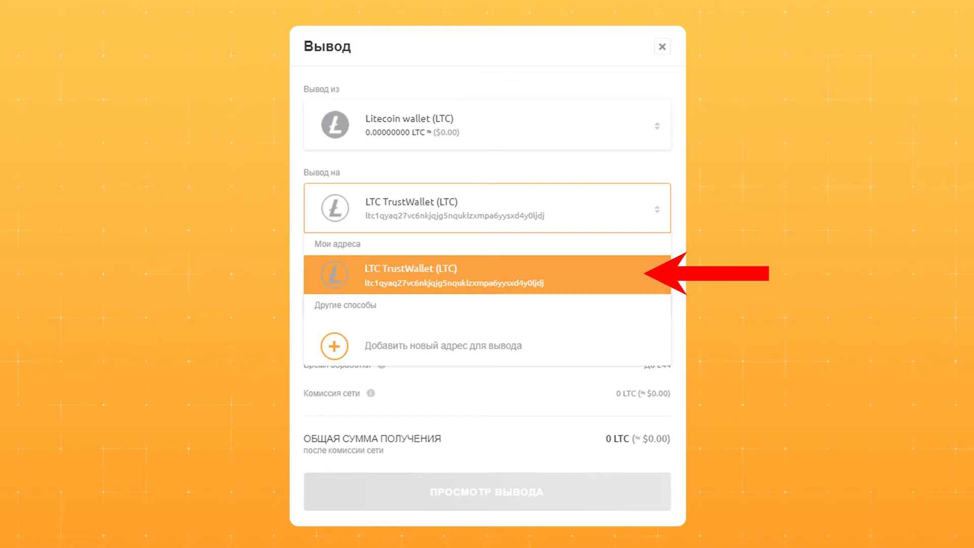
Withdraw the Litecoin to the saved LTC TrustWallet address and confirm.
click(488, 275)
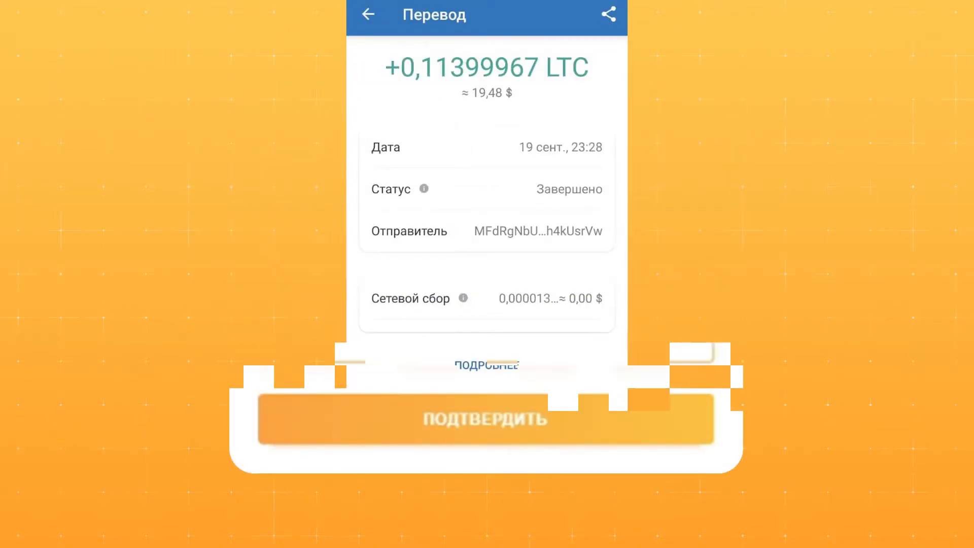
click(486, 419)
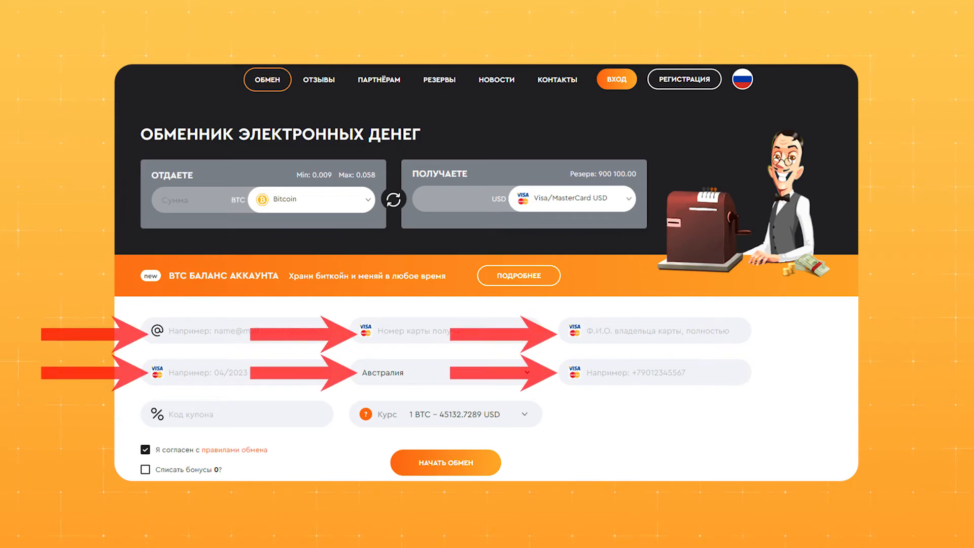
Submit the exchange request of 0.01 BTC for 452.08 USD on a Visa/MasterCard.
click(444, 463)
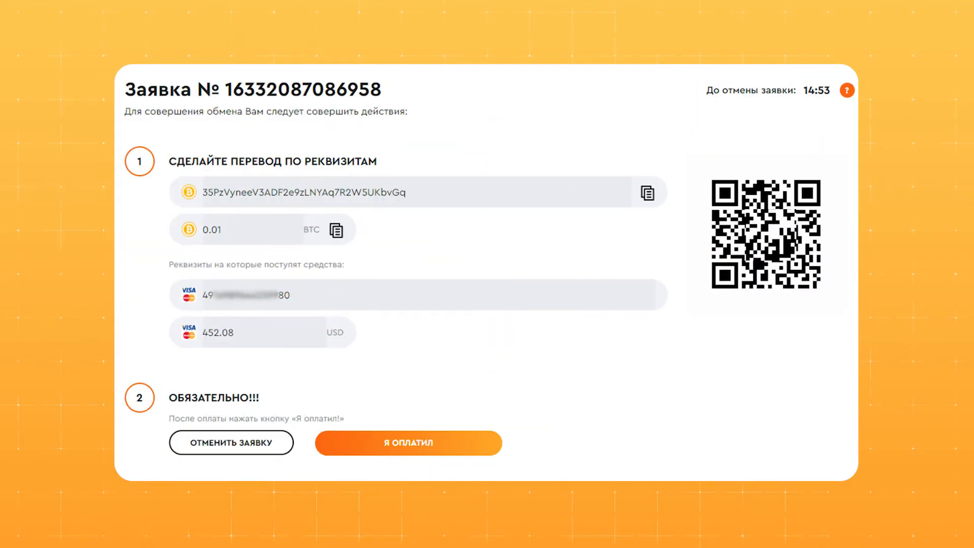